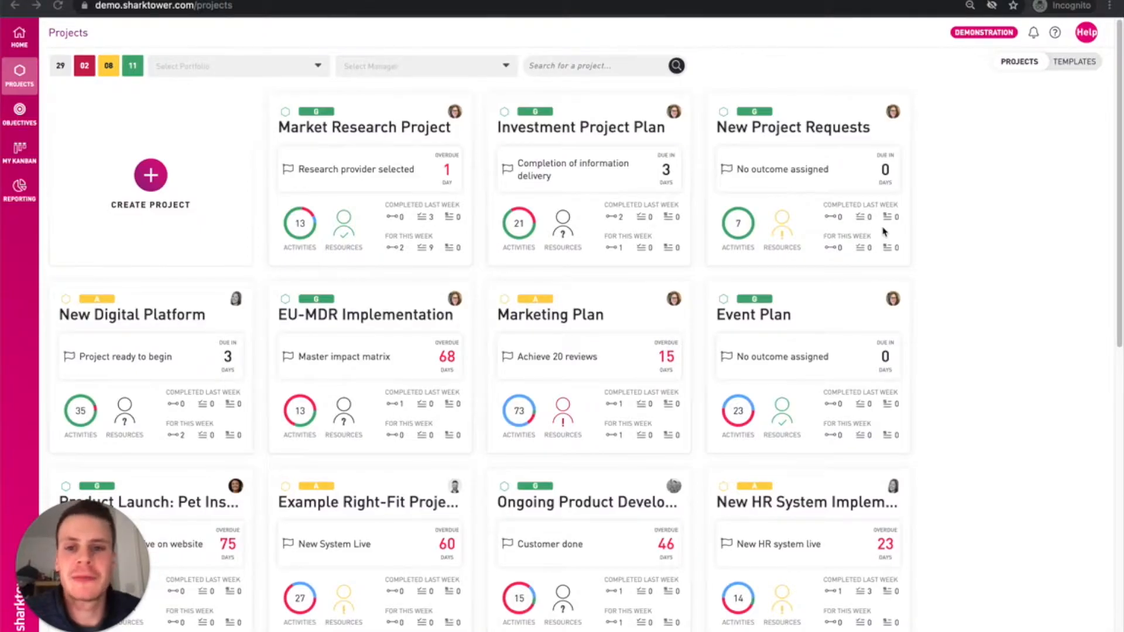
{"action": "mouse_move", "coordinate": [256, 219]}
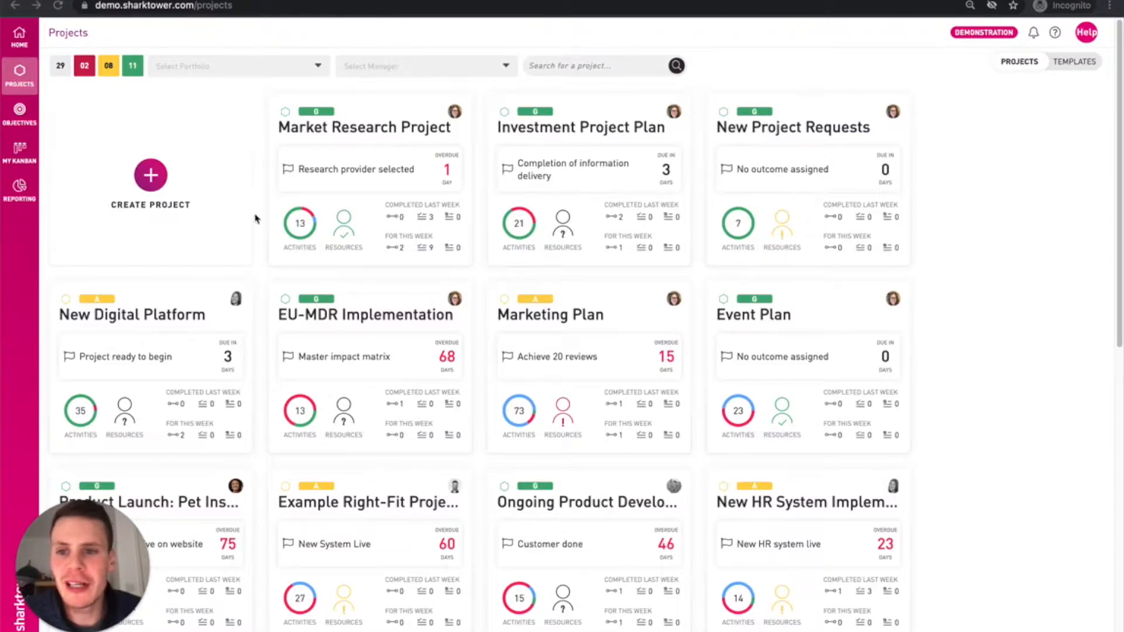
{"action": "mouse_move", "coordinate": [97, 95]}
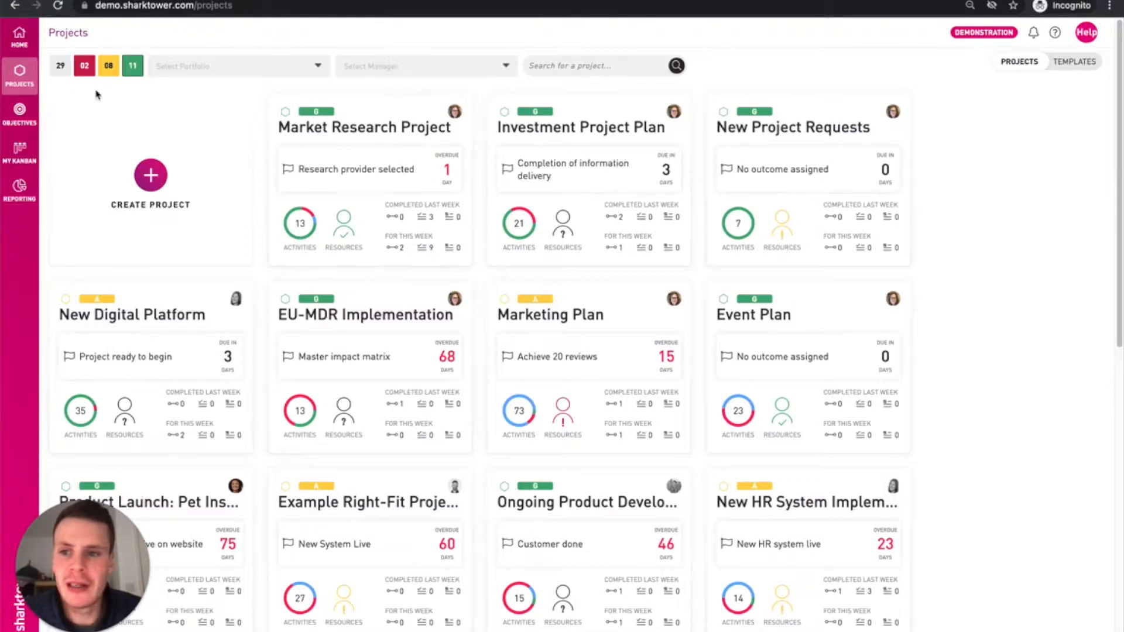
Step: Hide green (11) and amber (08) projects, then open the Data Centre Migration project
{"action": "left_click", "coordinate": [426, 65]}
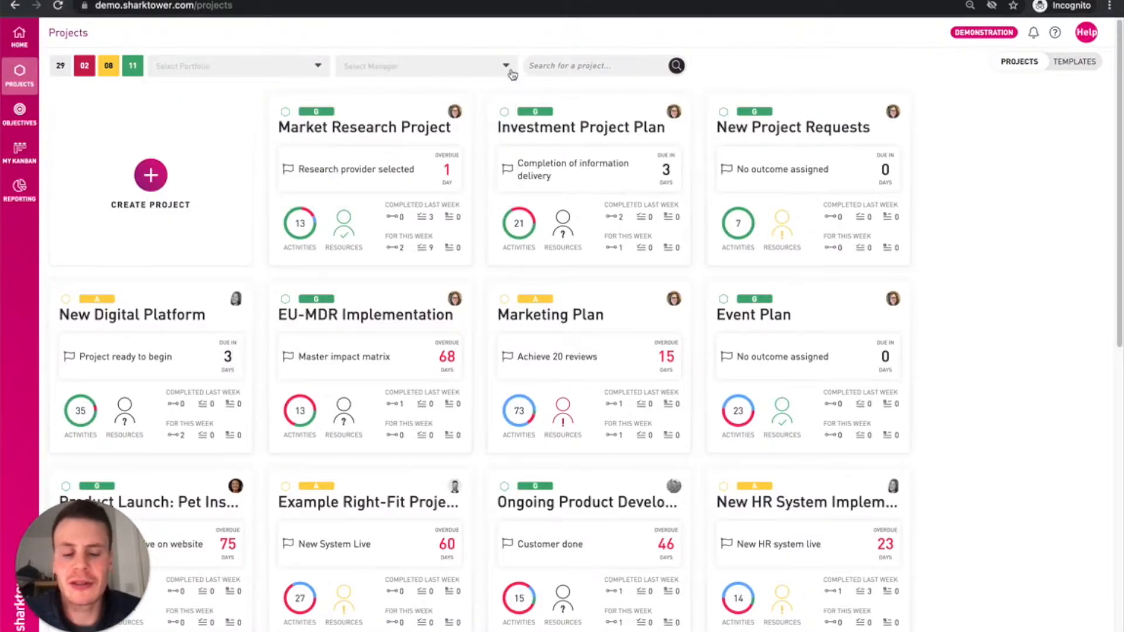
{"action": "mouse_move", "coordinate": [436, 260]}
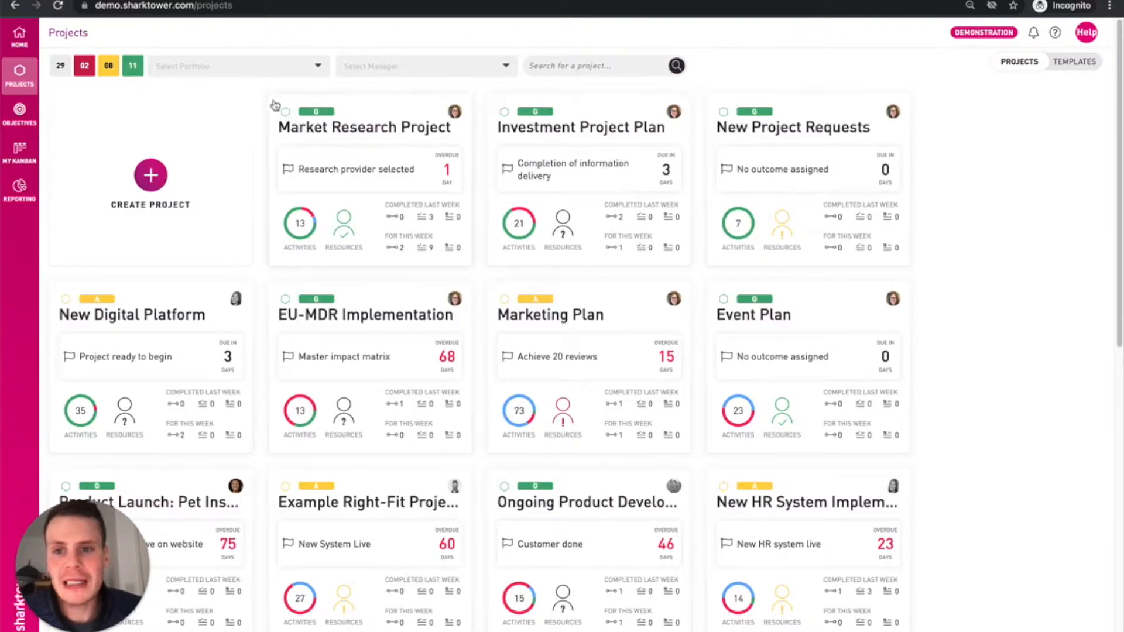
{"action": "mouse_move", "coordinate": [404, 153]}
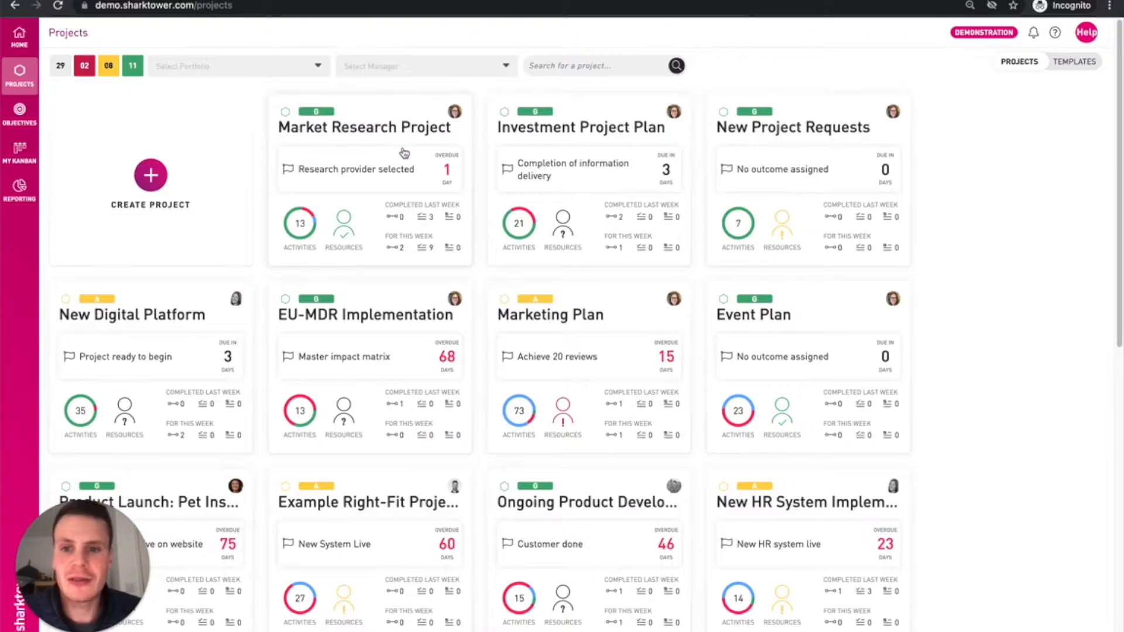
{"action": "mouse_move", "coordinate": [435, 174]}
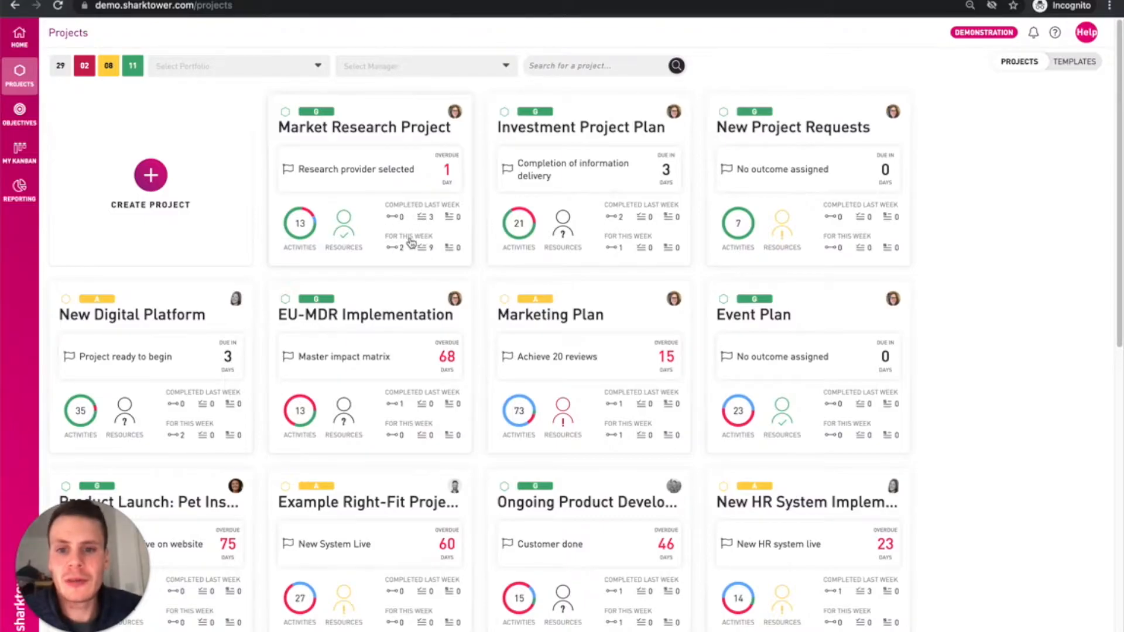
{"action": "left_click", "coordinate": [132, 66]}
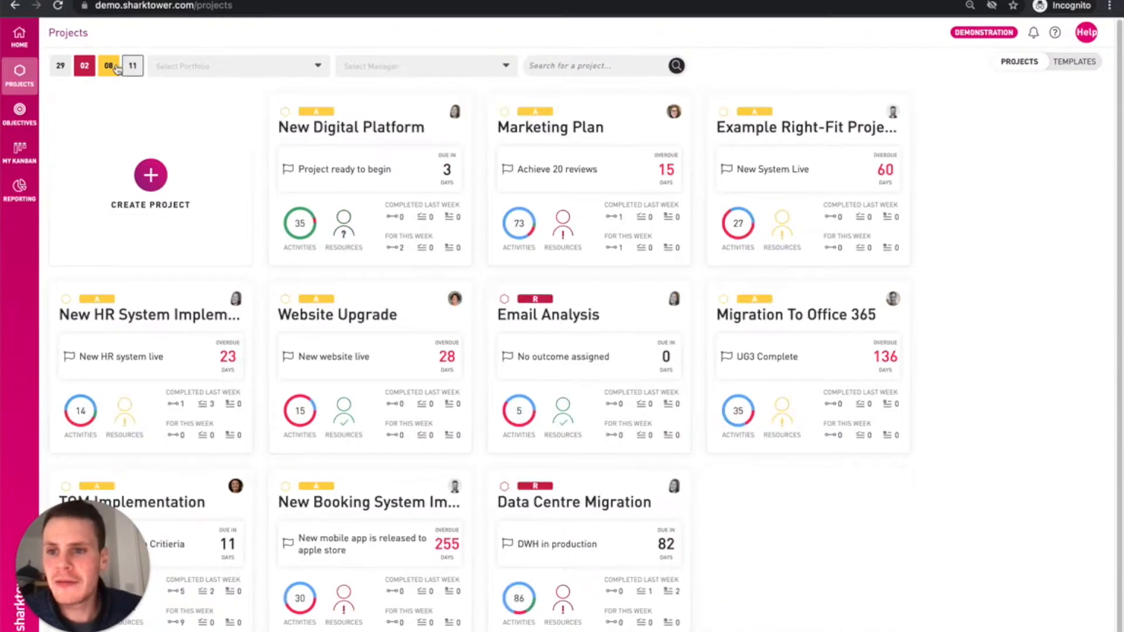
{"action": "left_click", "coordinate": [108, 66]}
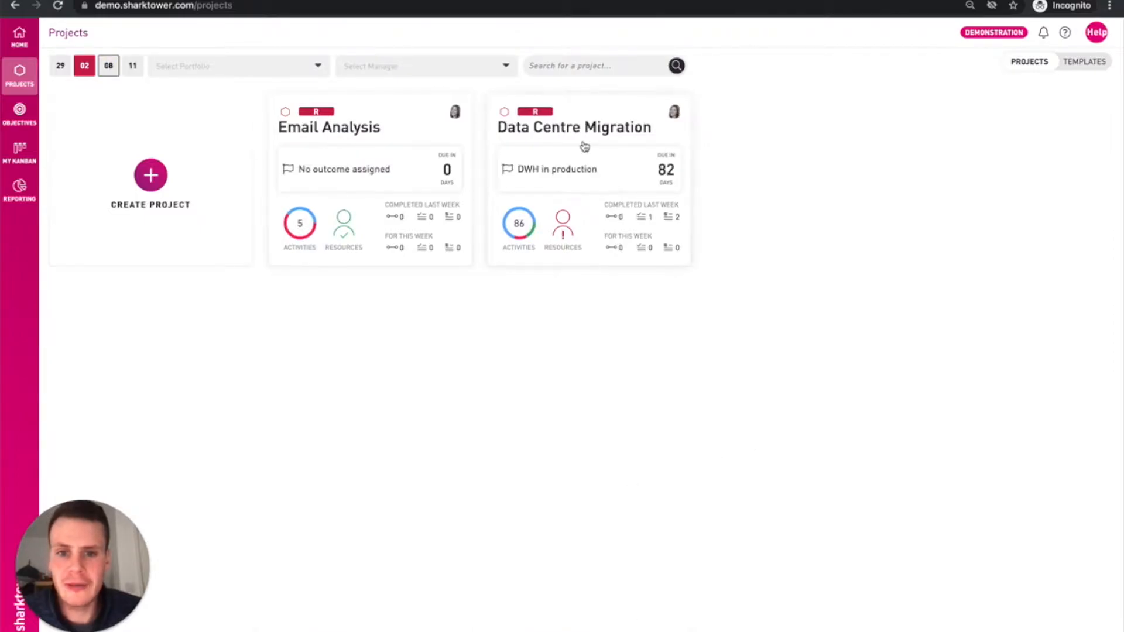
{"action": "left_click", "coordinate": [573, 126]}
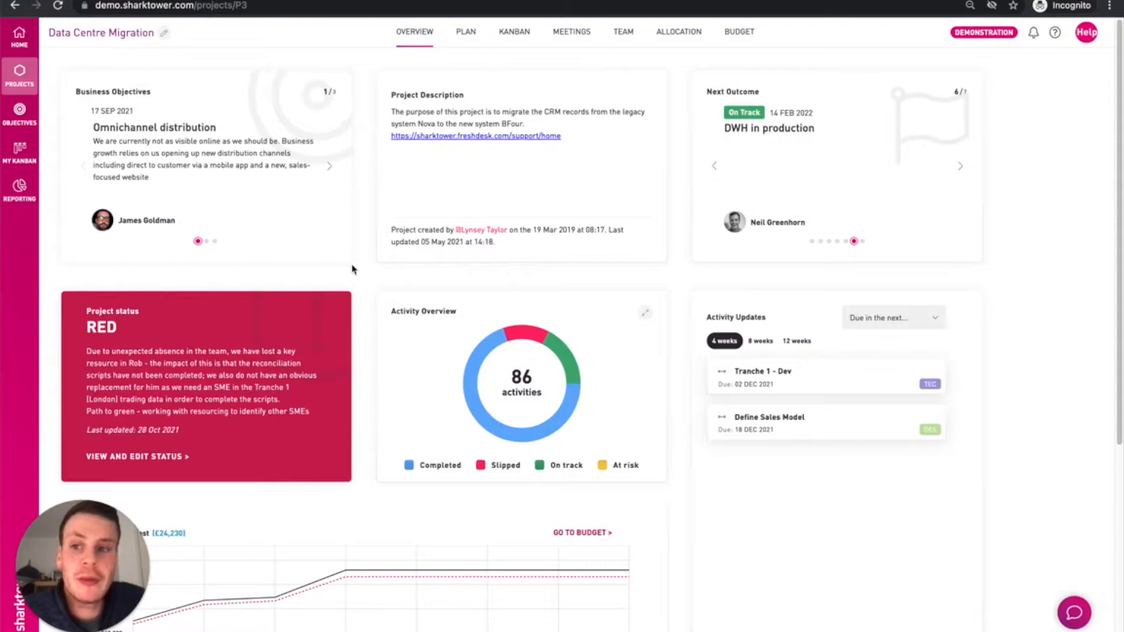
{"action": "mouse_move", "coordinate": [103, 84]}
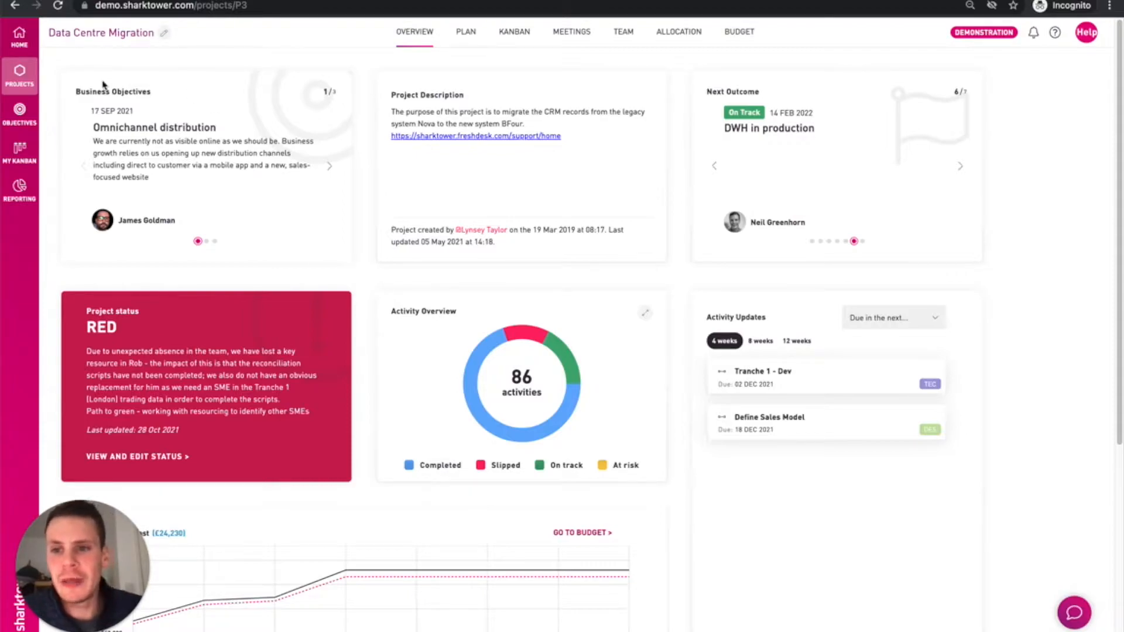
{"action": "mouse_move", "coordinate": [515, 109]}
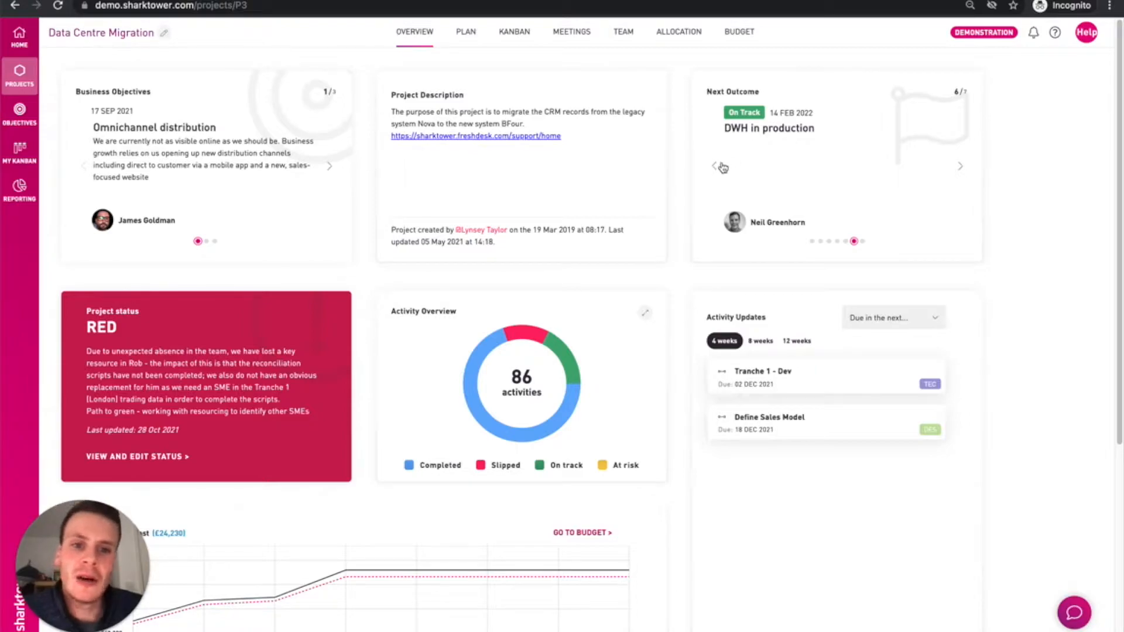
{"action": "left_click", "coordinate": [714, 165]}
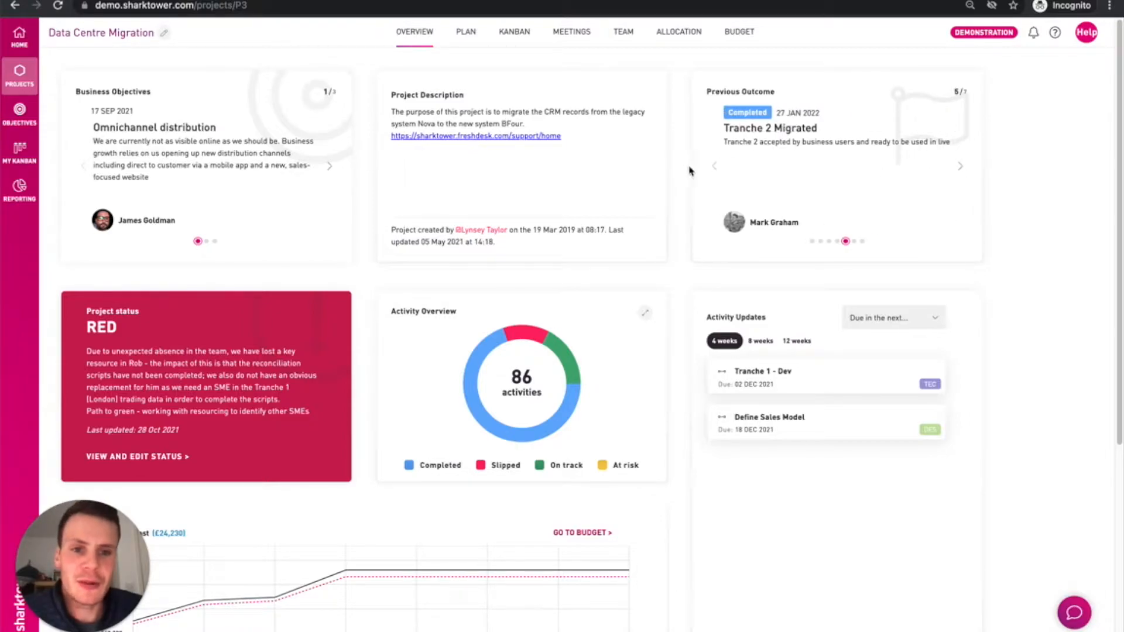
{"action": "left_click", "coordinate": [714, 166]}
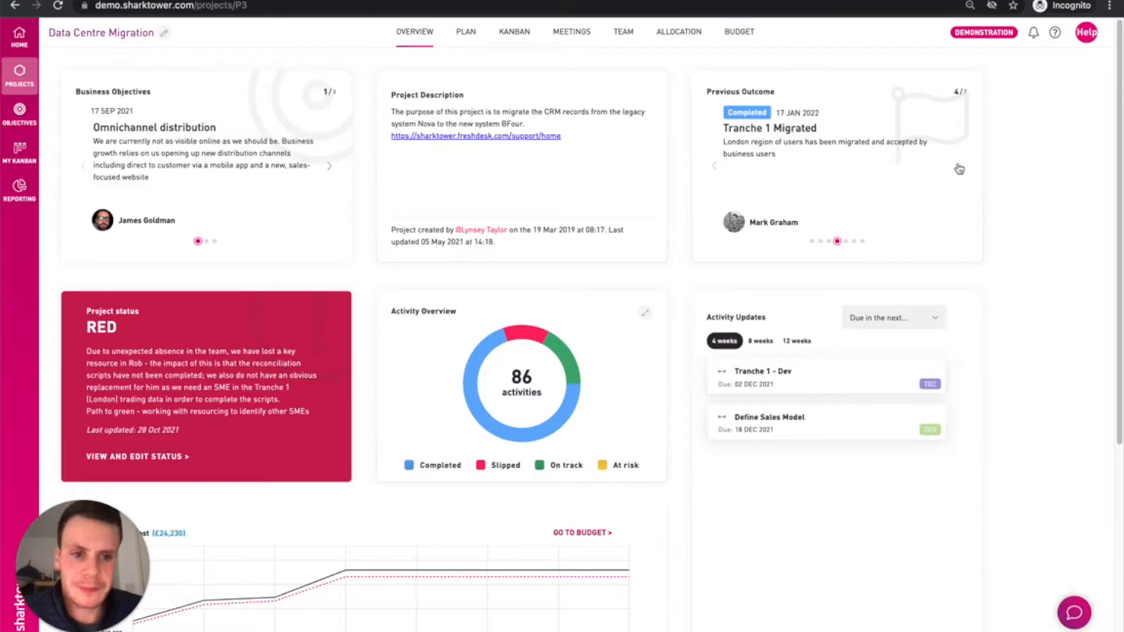
{"action": "left_click", "coordinate": [959, 166]}
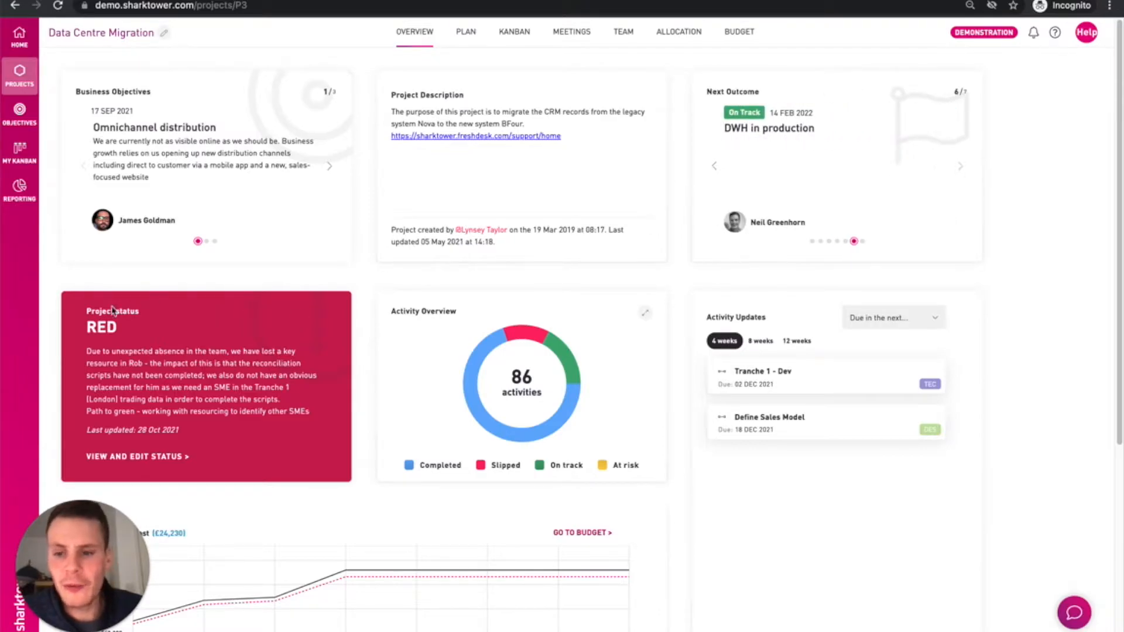
{"action": "left_click", "coordinate": [137, 457]}
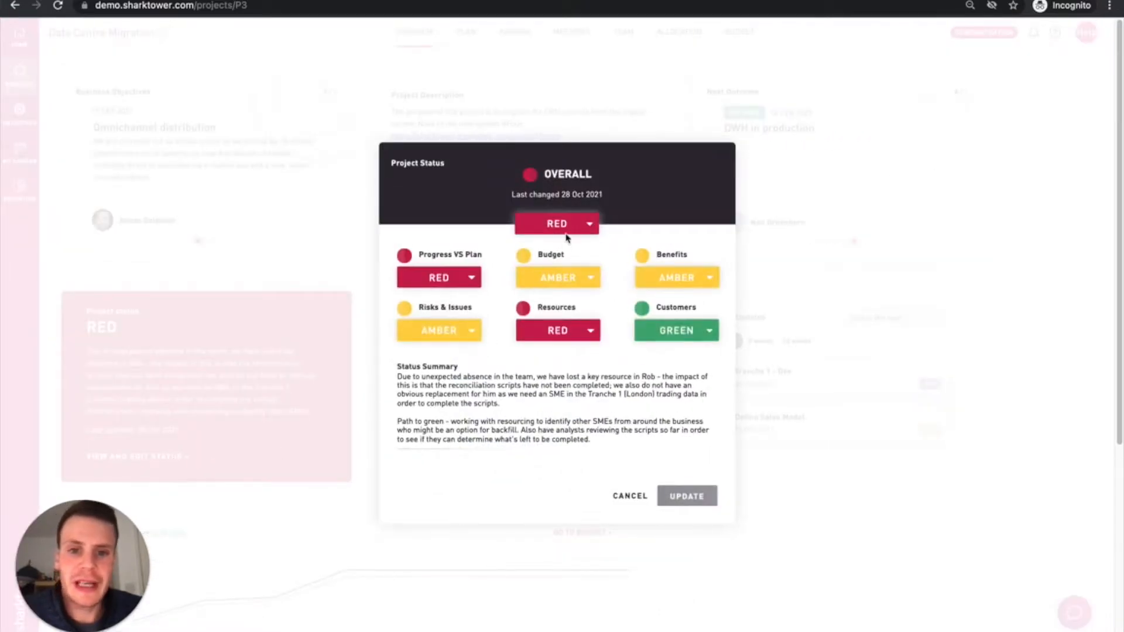
{"action": "mouse_move", "coordinate": [625, 502]}
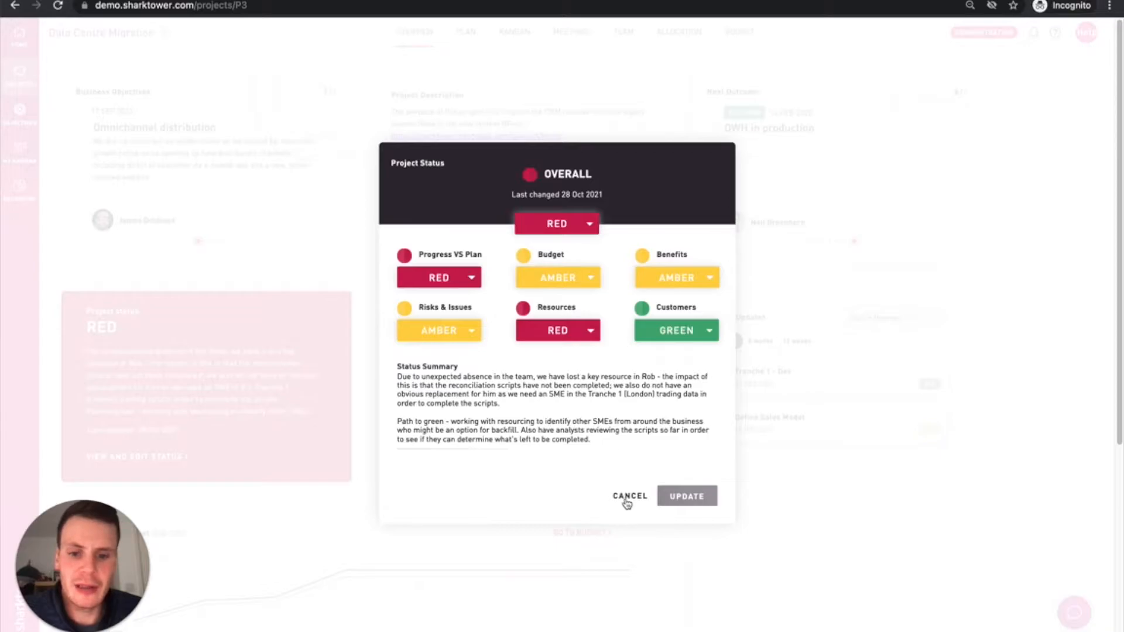
{"action": "left_click", "coordinate": [629, 497]}
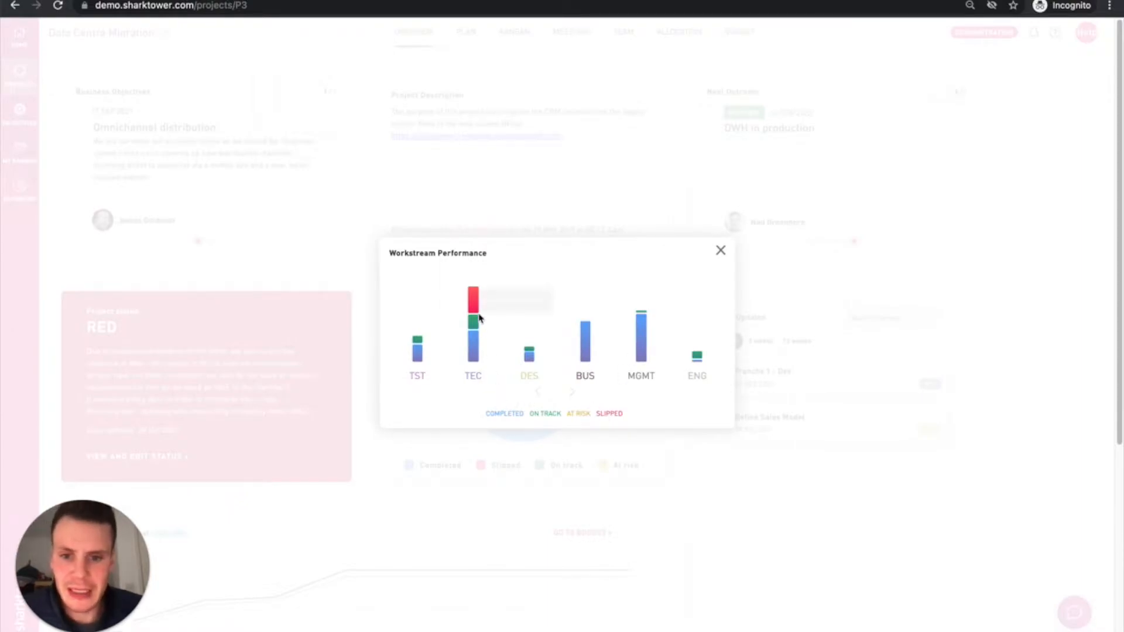
{"action": "mouse_move", "coordinate": [473, 301]}
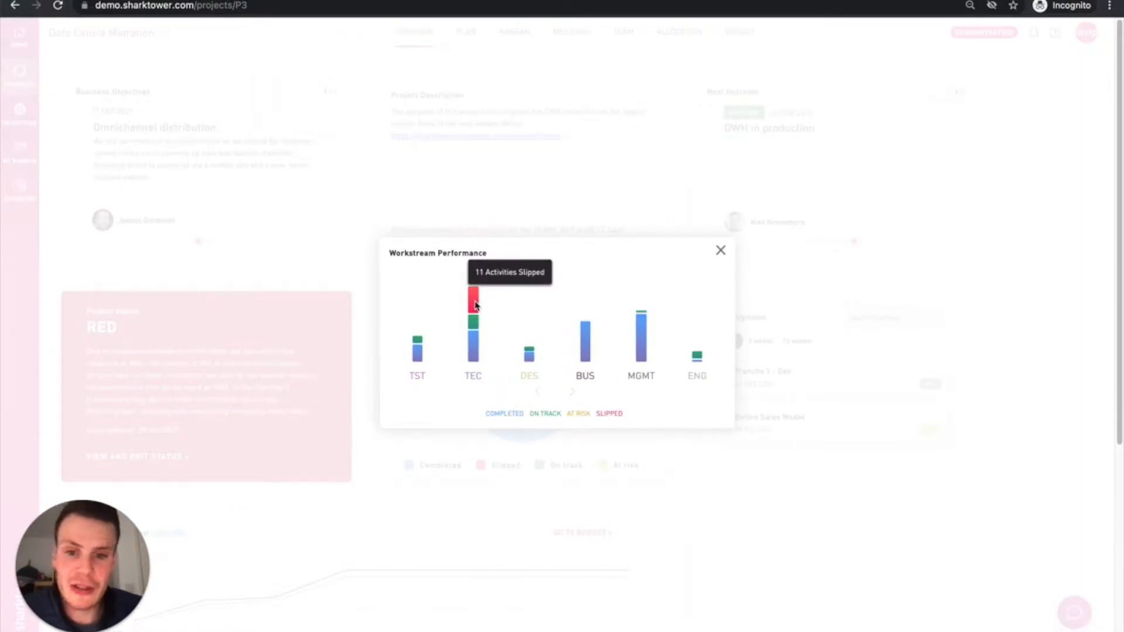
Step: Expand the Activity Overview panel into the Workstream Performance chart
{"action": "left_click", "coordinate": [720, 250]}
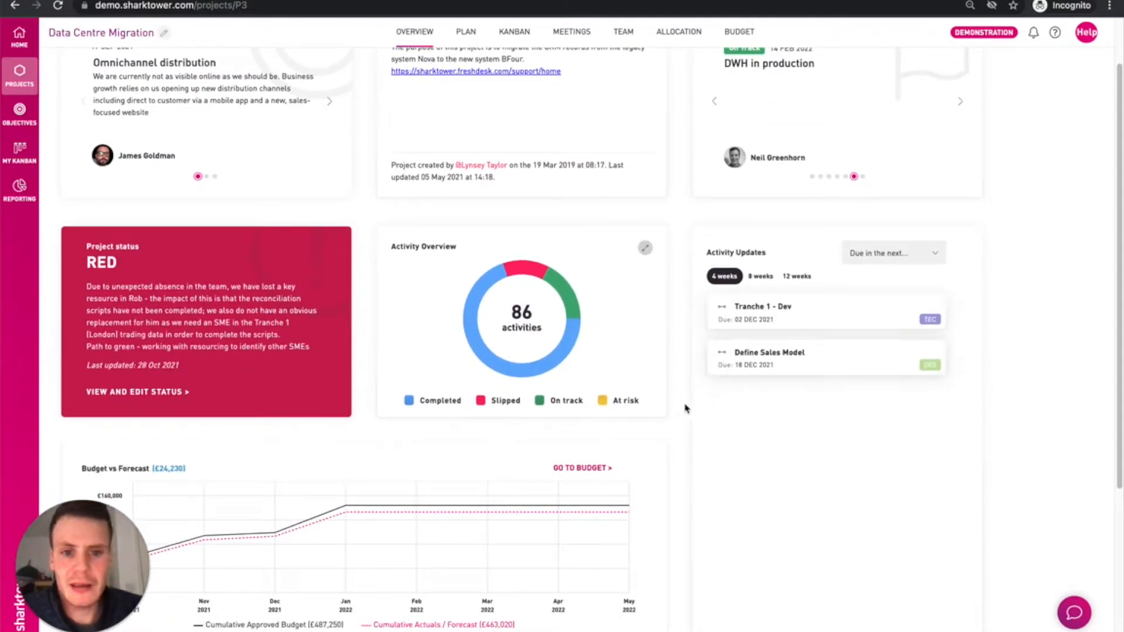
Step: Scroll the Overview to the Budget vs Forecast, Team Sentiment and Project Health widgets
{"action": "scroll", "scroll_direction": "down", "scroll_amount": 3}
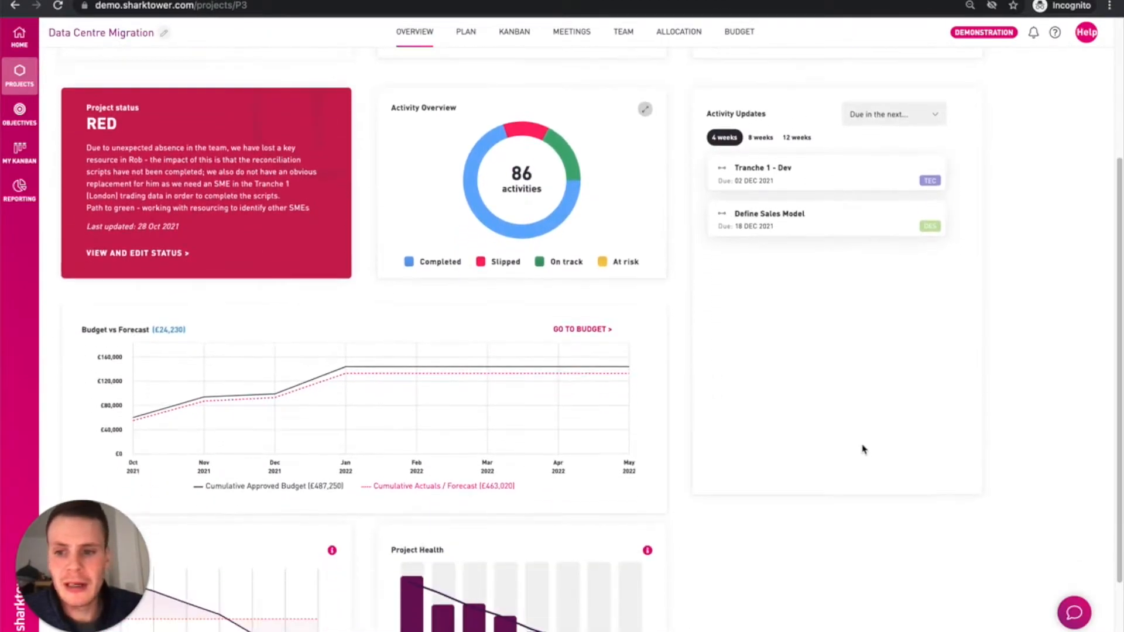
{"action": "scroll", "scroll_direction": "down", "scroll_amount": 3}
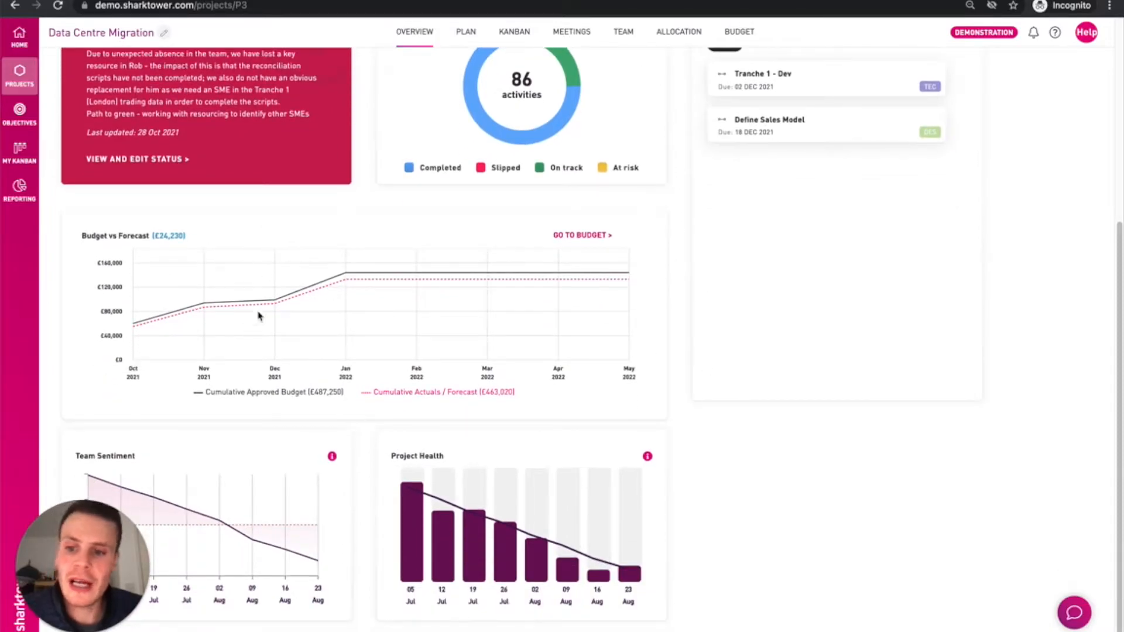
{"action": "scroll", "scroll_direction": "up", "scroll_amount": 3}
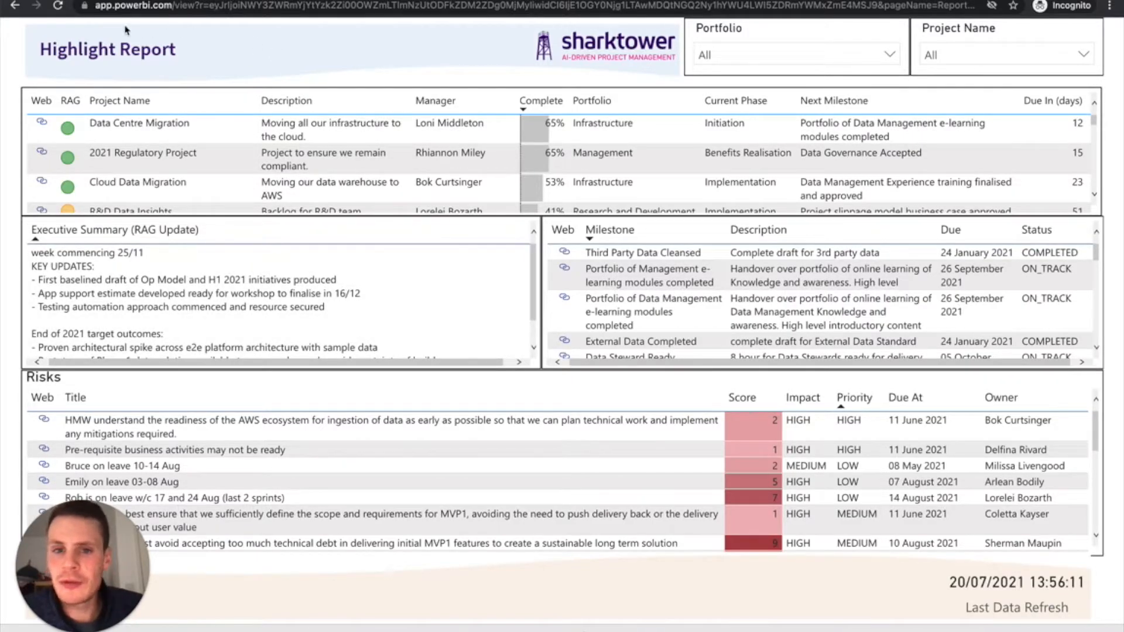
{"action": "mouse_move", "coordinate": [224, 45]}
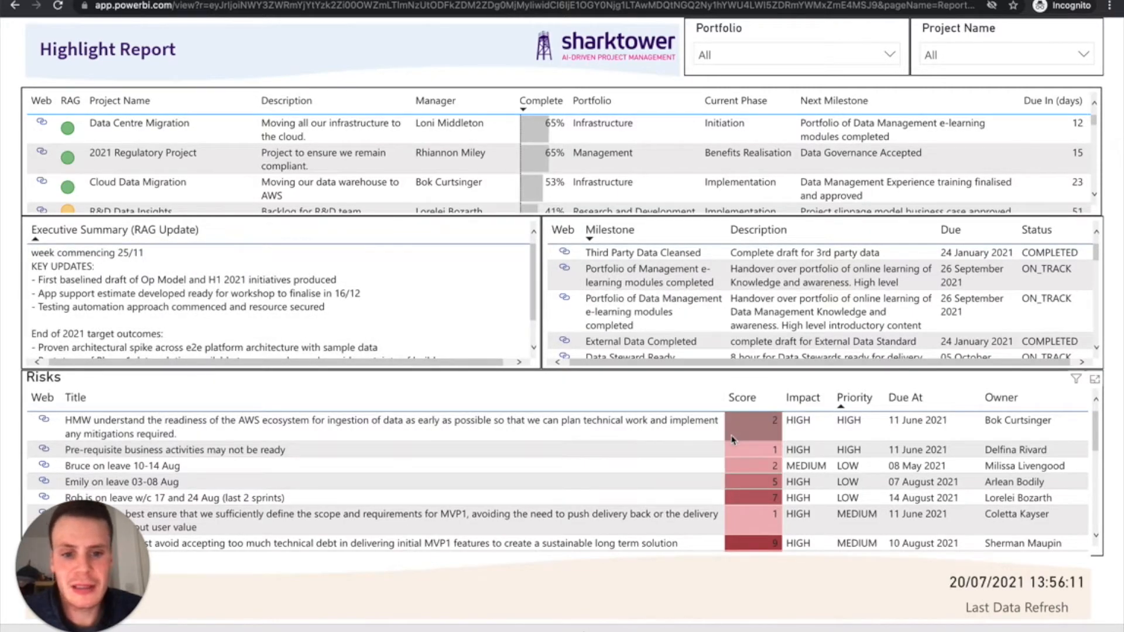
Step: Scroll through the Highlight Report's projects, milestones and risks
{"action": "scroll", "scroll_direction": "down", "scroll_amount": 3}
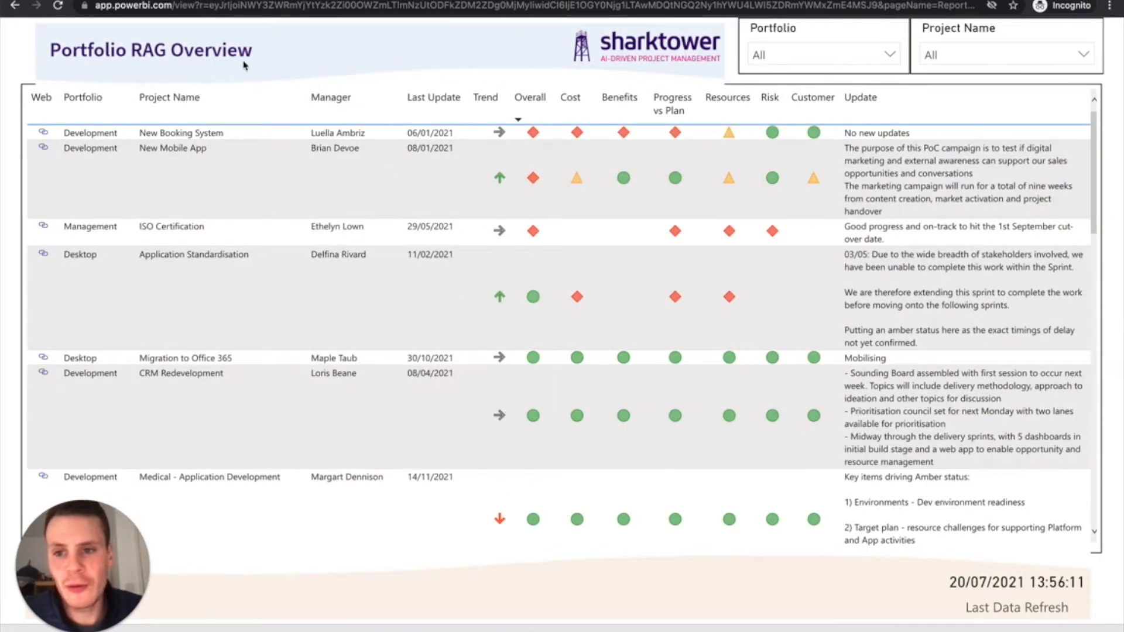
{"action": "mouse_move", "coordinate": [433, 97]}
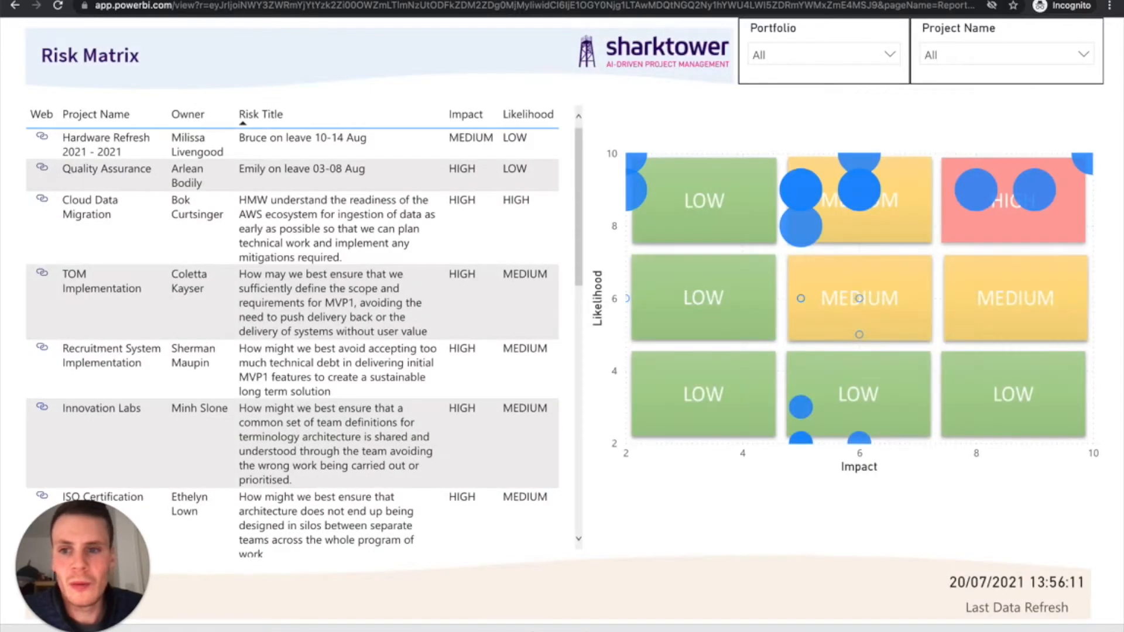
{"action": "mouse_move", "coordinate": [1068, 190]}
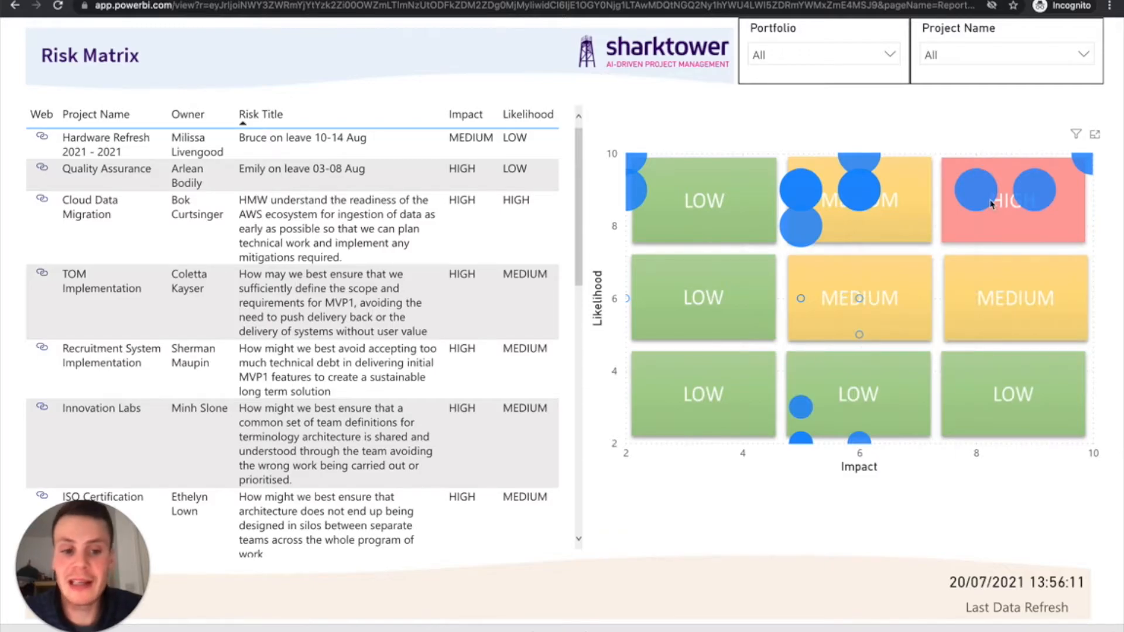
{"action": "mouse_move", "coordinate": [1040, 199]}
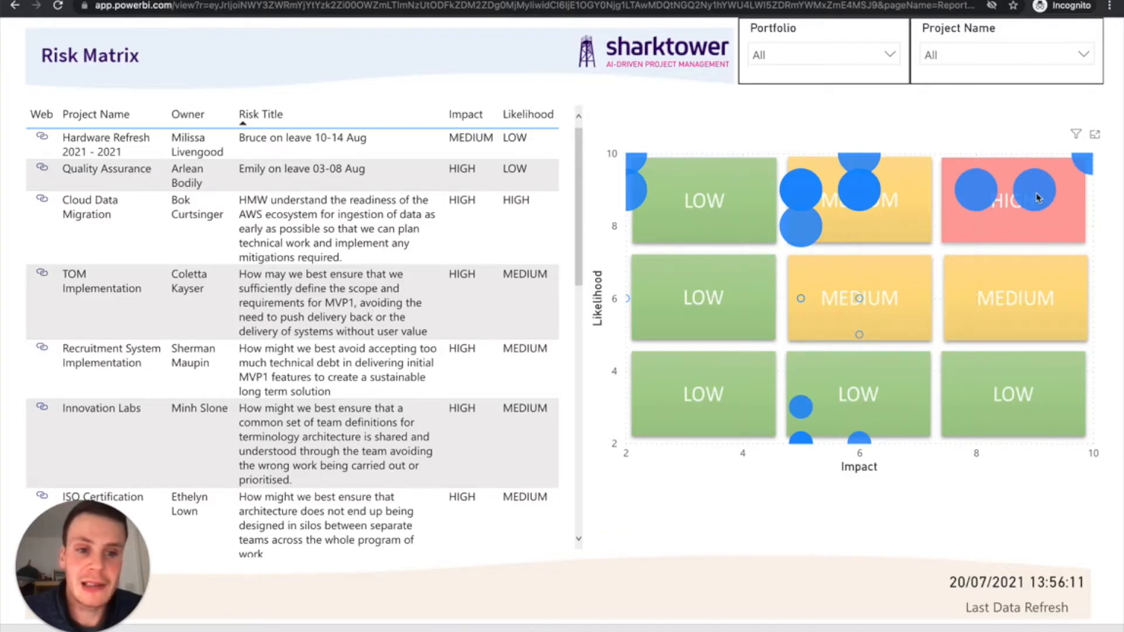
Step: Show the Risk Matrix page plotting risk impact against likelihood
{"action": "left_click", "coordinate": [1030, 190]}
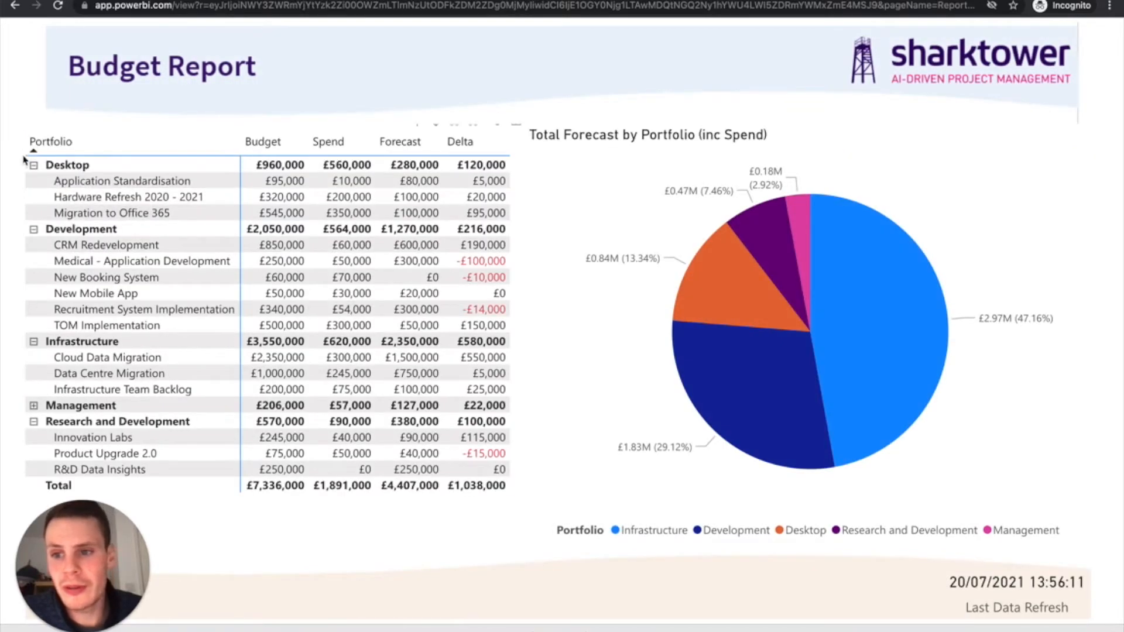
Step: Show the Budget Report page with spend and forecast per portfolio
{"action": "left_click", "coordinate": [33, 164]}
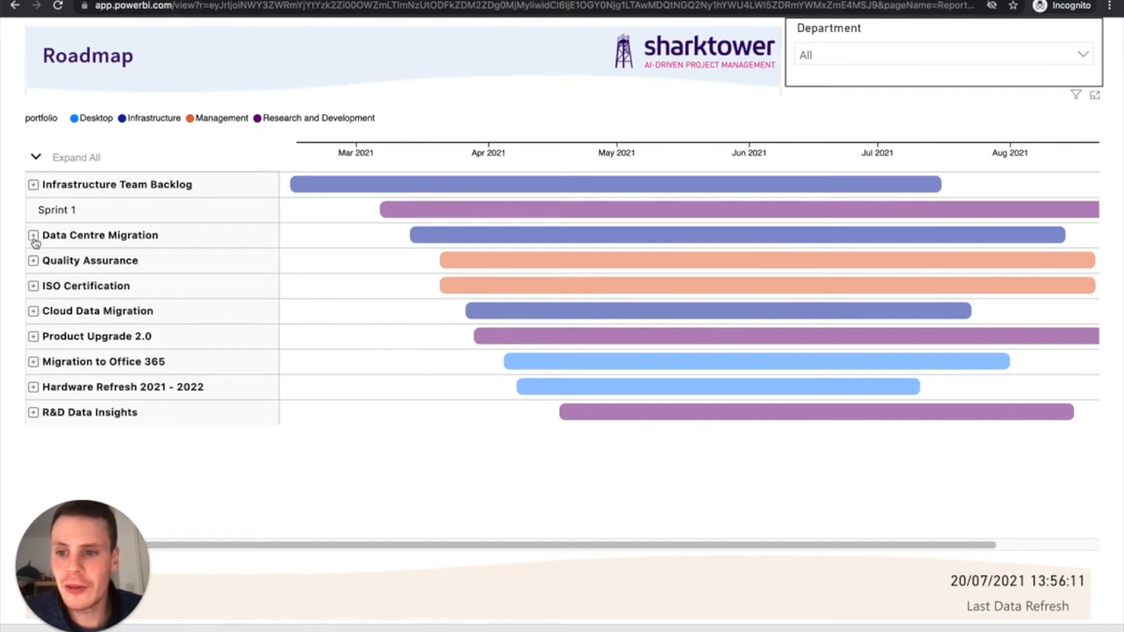
Step: Expand Data Centre Migration on the Roadmap into its Initiation to Go Live phases
{"action": "left_click", "coordinate": [33, 236]}
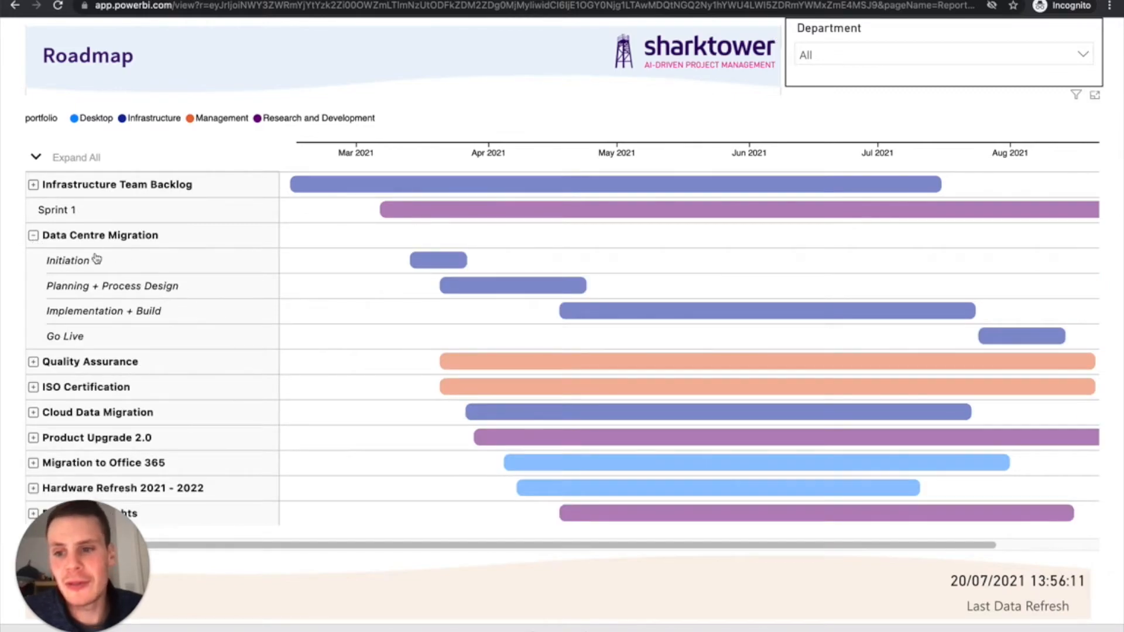
{"action": "mouse_move", "coordinate": [588, 487]}
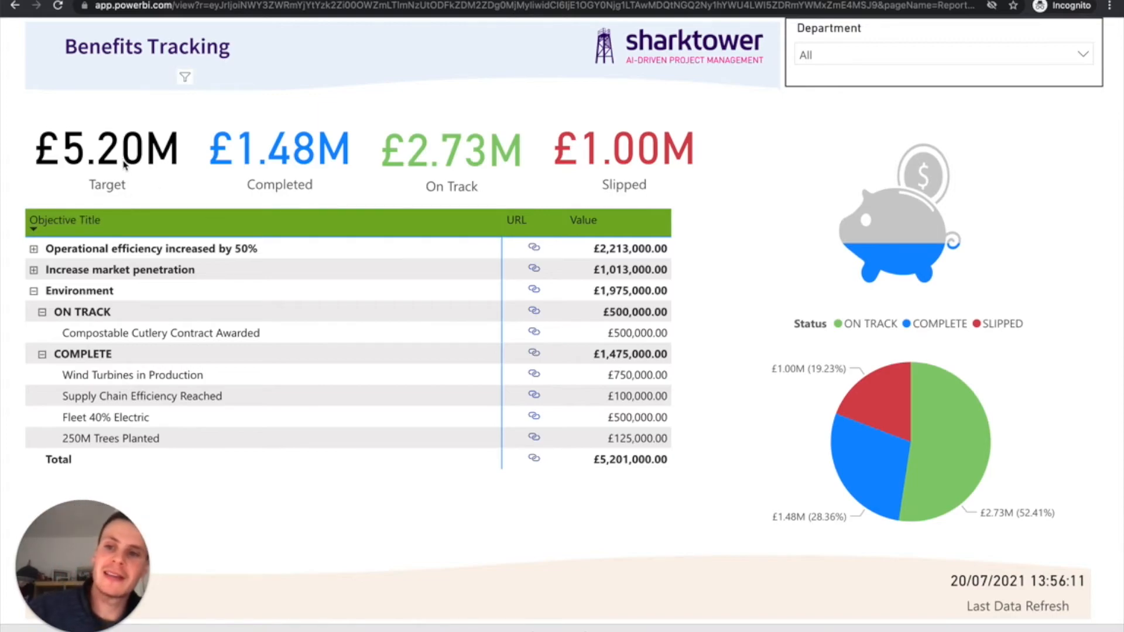
{"action": "mouse_move", "coordinate": [288, 188]}
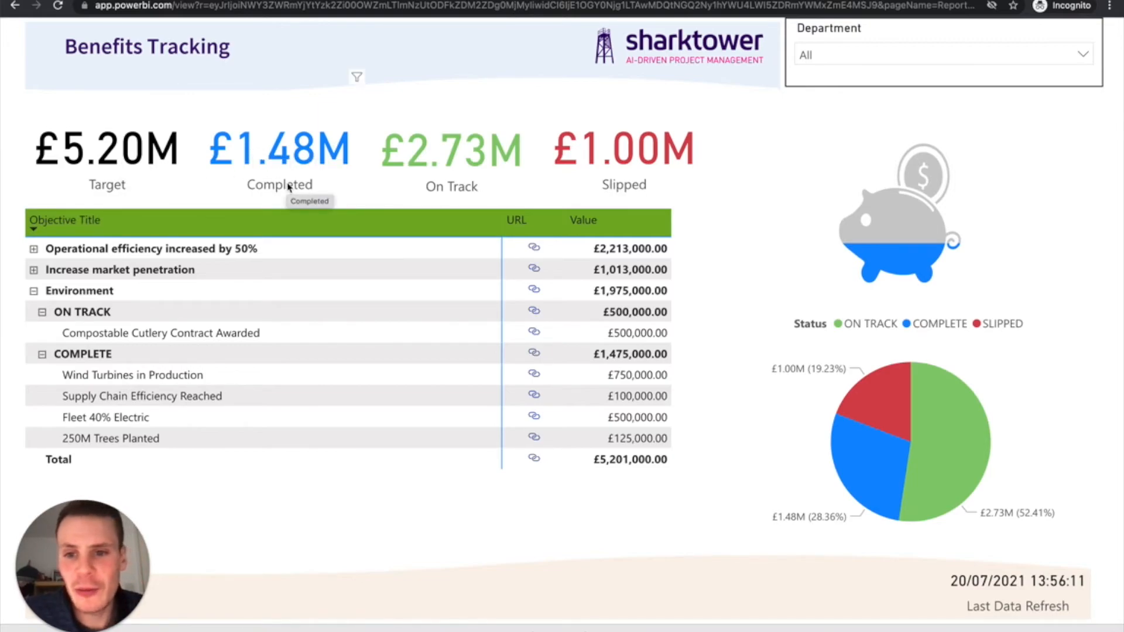
{"action": "mouse_move", "coordinate": [445, 466]}
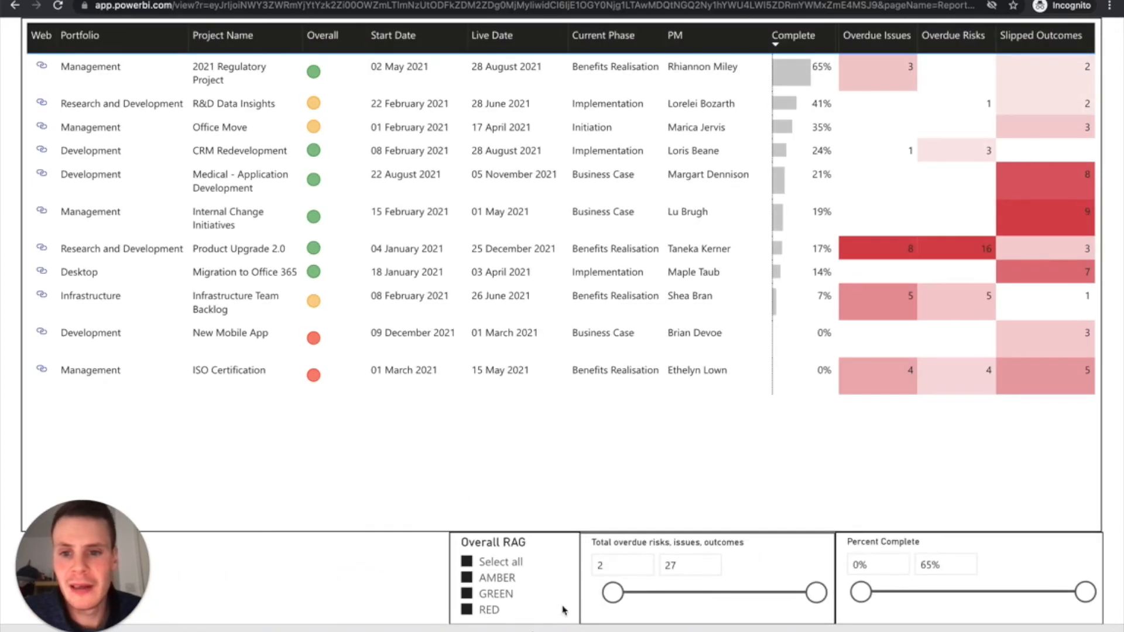
{"action": "mouse_move", "coordinate": [432, 464]}
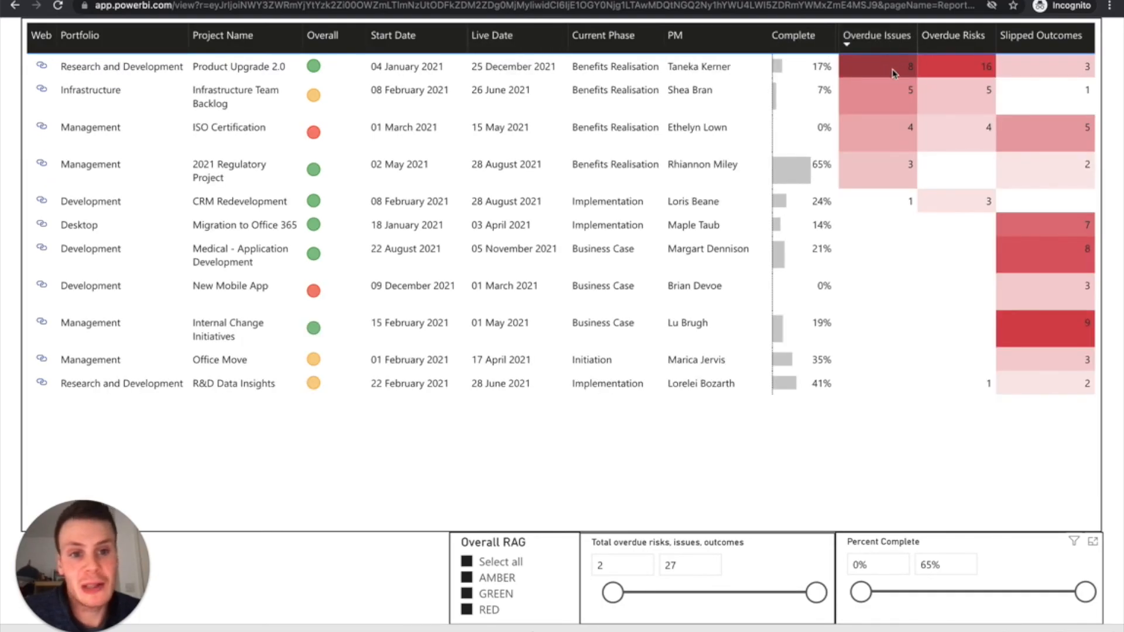
{"action": "mouse_move", "coordinate": [984, 48]}
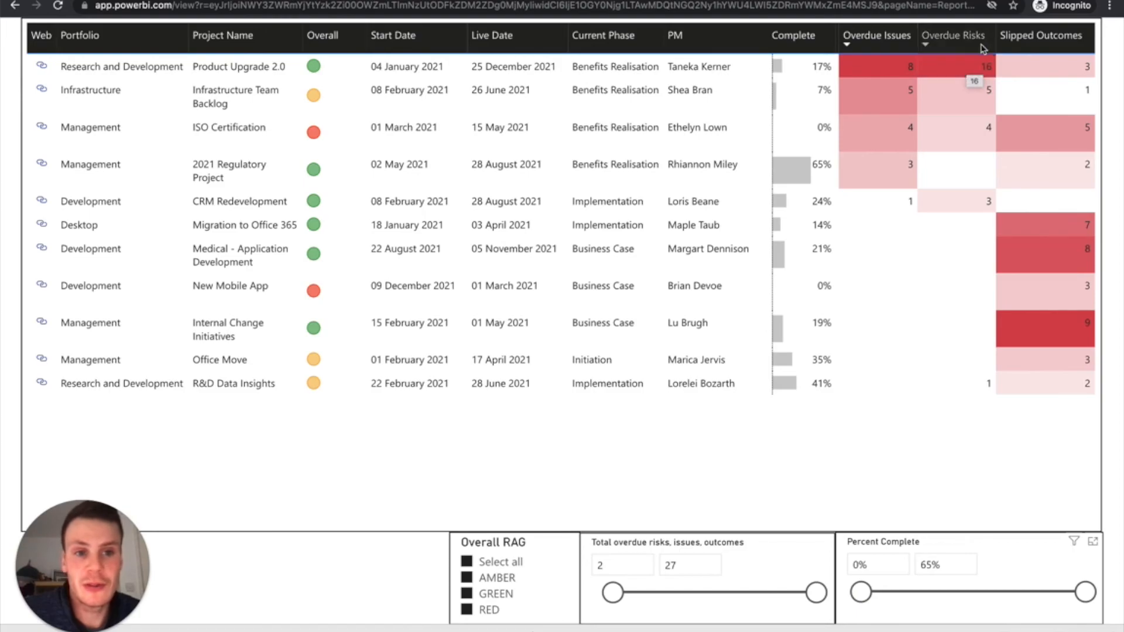
{"action": "mouse_move", "coordinate": [314, 65]}
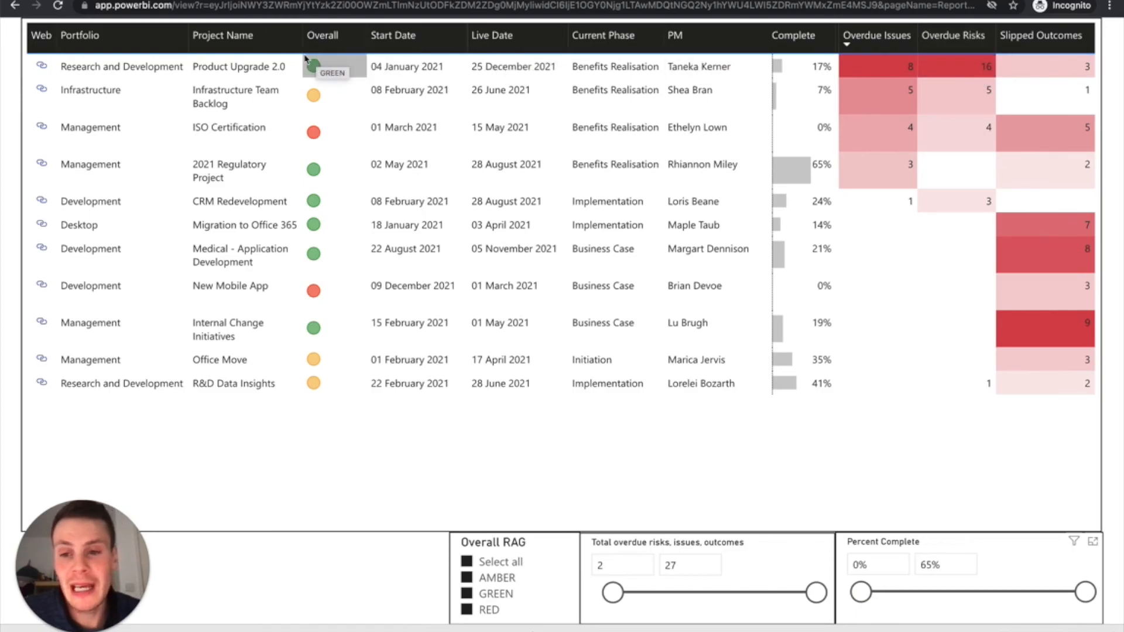
{"action": "mouse_move", "coordinate": [254, 75]}
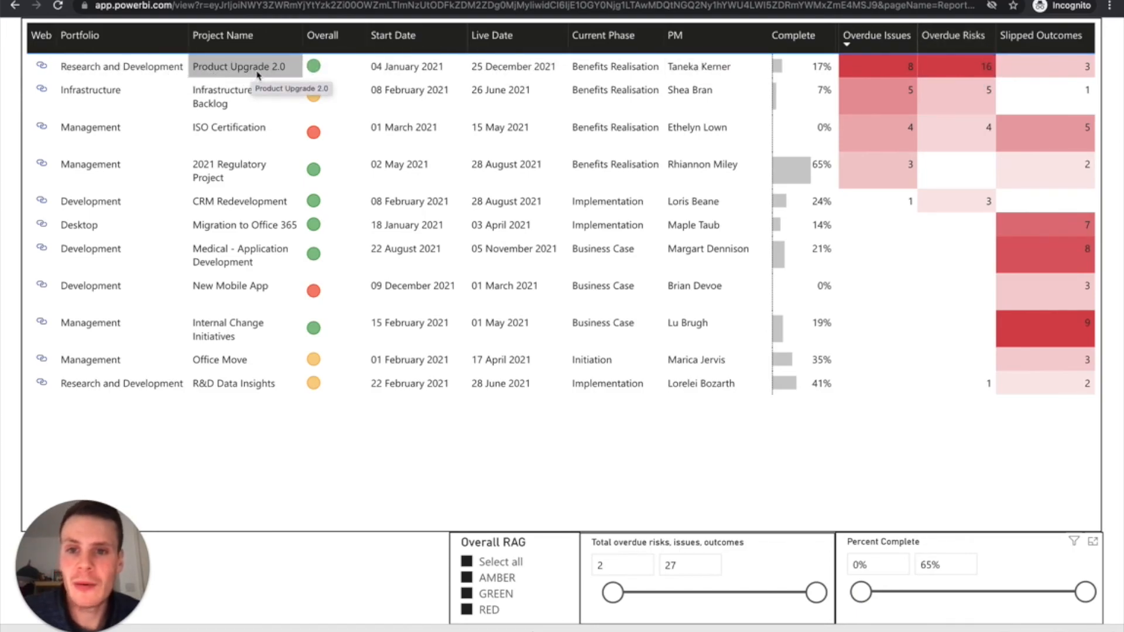